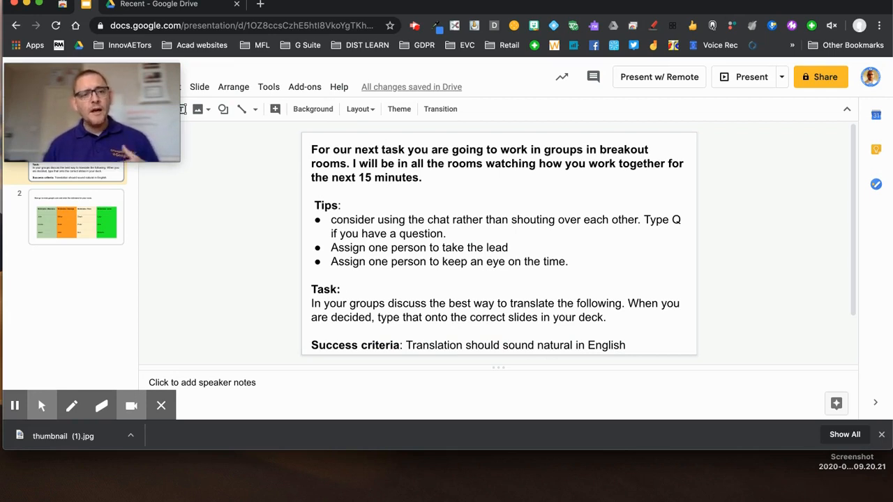
{"action": "mouse_move", "coordinate": [641, 101]}
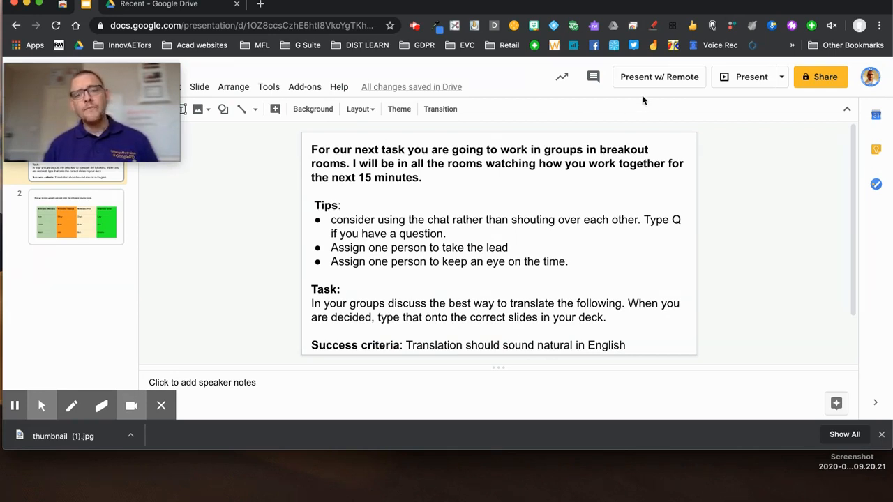
{"action": "mouse_move", "coordinate": [751, 77]}
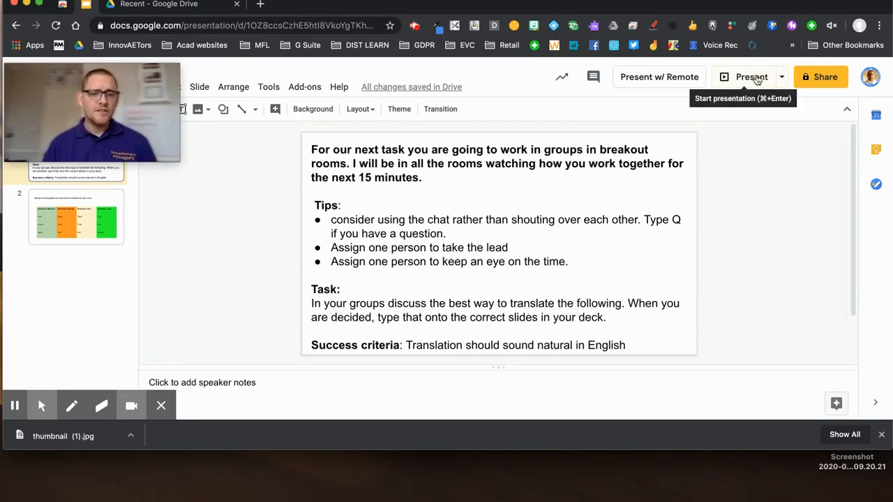
Present the slideshow through to the slide listing the four room nicknames
{"action": "left_click", "coordinate": [750, 76]}
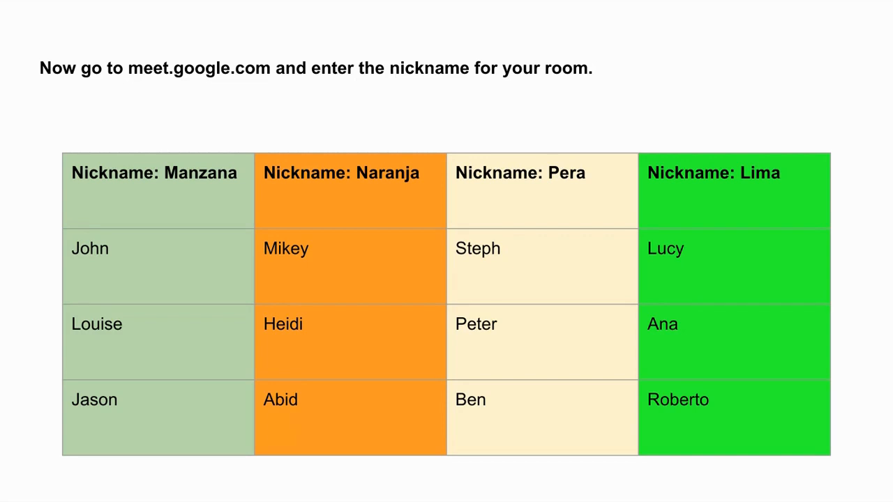
{"action": "mouse_move", "coordinate": [744, 87]}
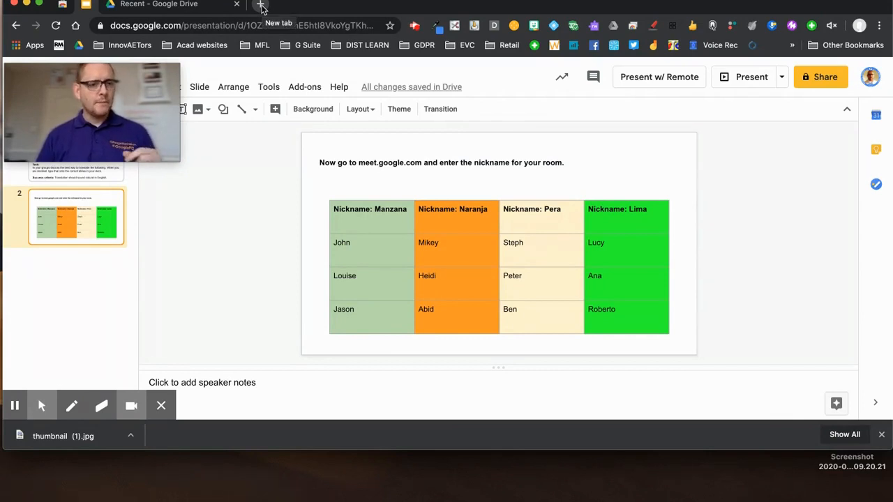
Join the Manzana meeting by nickname in a new tab with the microphone muted
{"action": "left_click", "coordinate": [259, 6]}
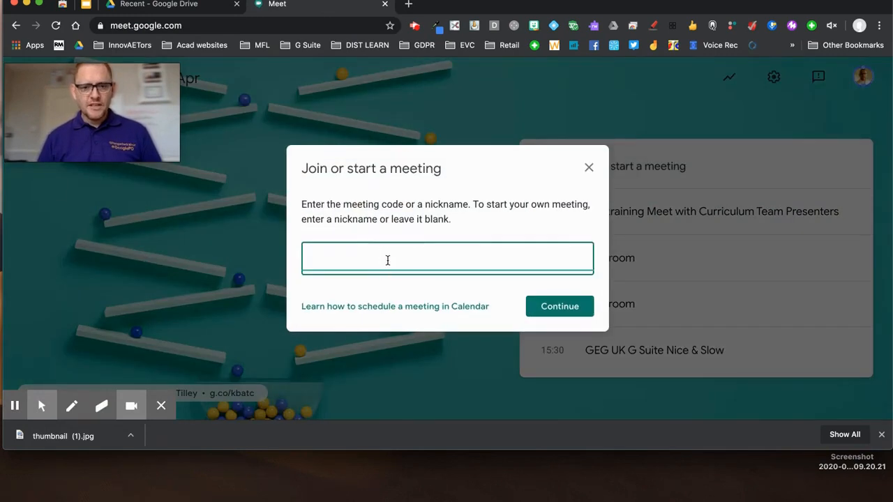
{"action": "type", "text": "Manzana"}
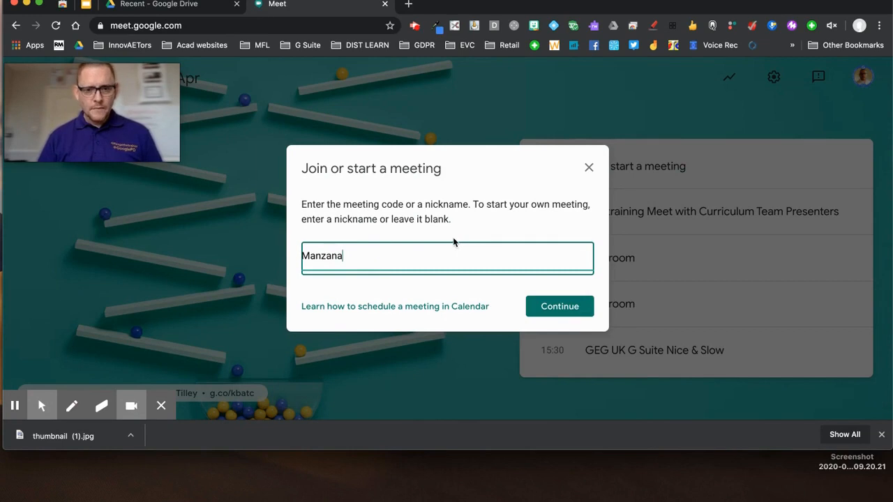
{"action": "left_click", "coordinate": [558, 307]}
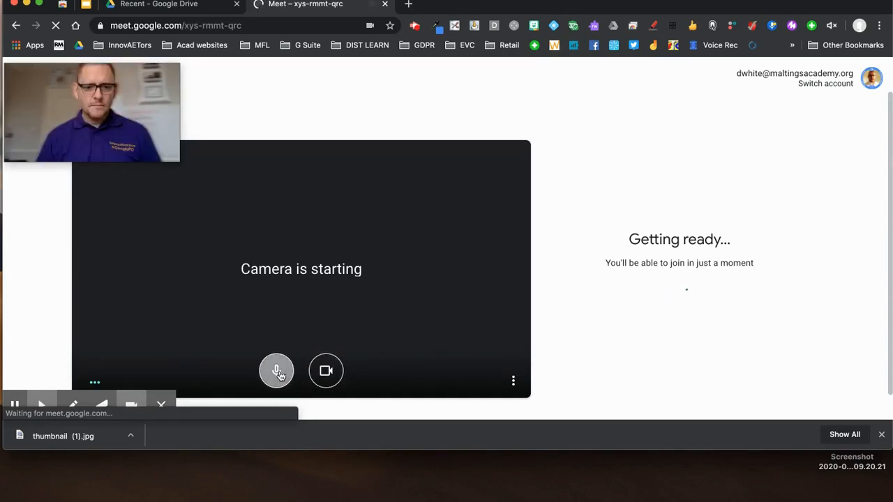
{"action": "left_click", "coordinate": [276, 371]}
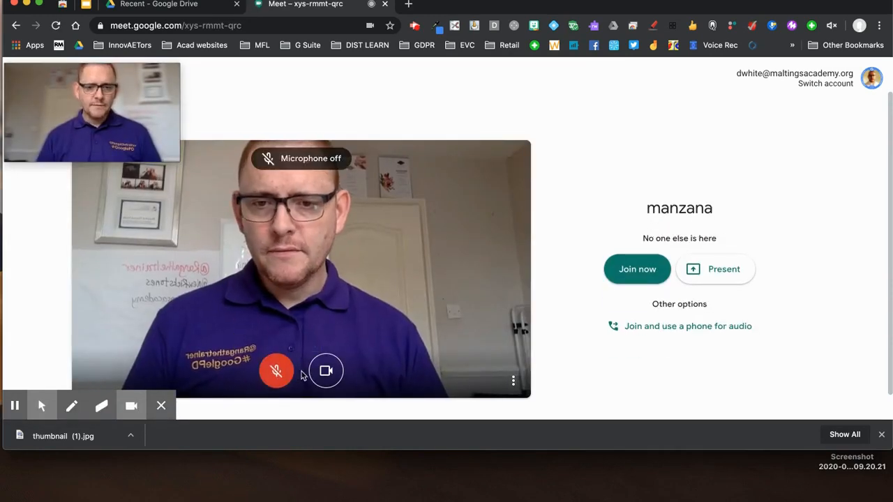
{"action": "mouse_move", "coordinate": [327, 371]}
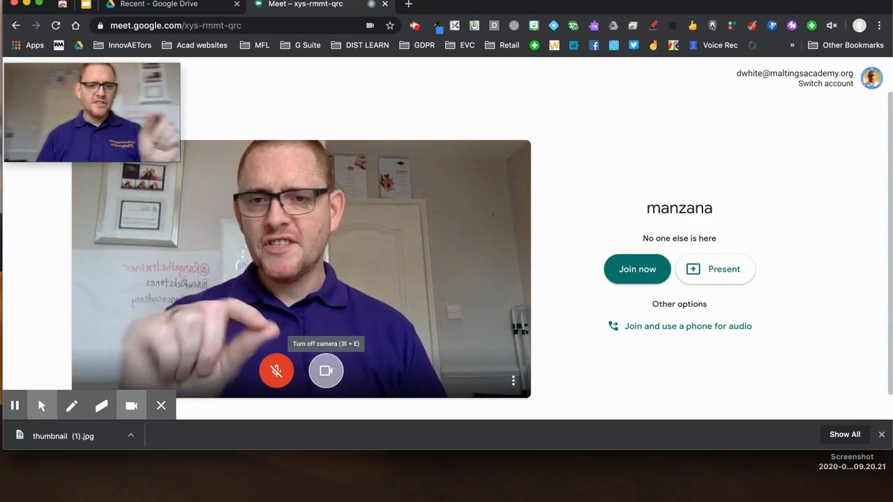
{"action": "left_click", "coordinate": [636, 268]}
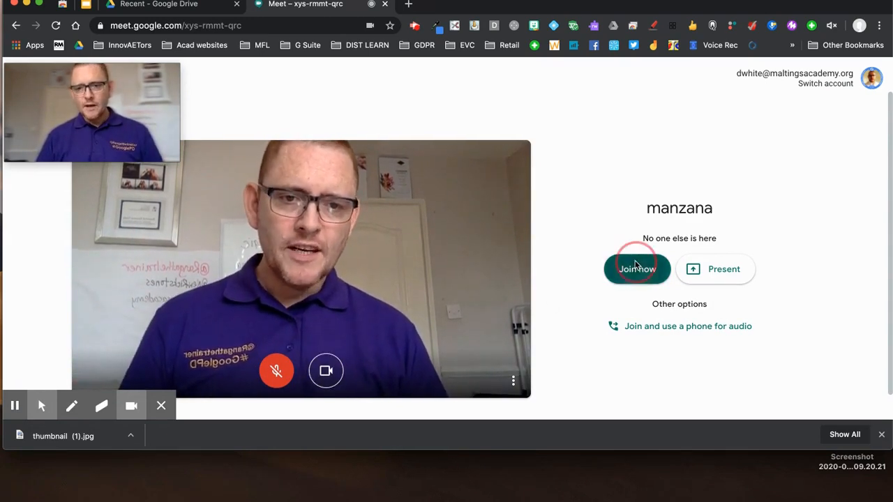
{"action": "left_click", "coordinate": [636, 268]}
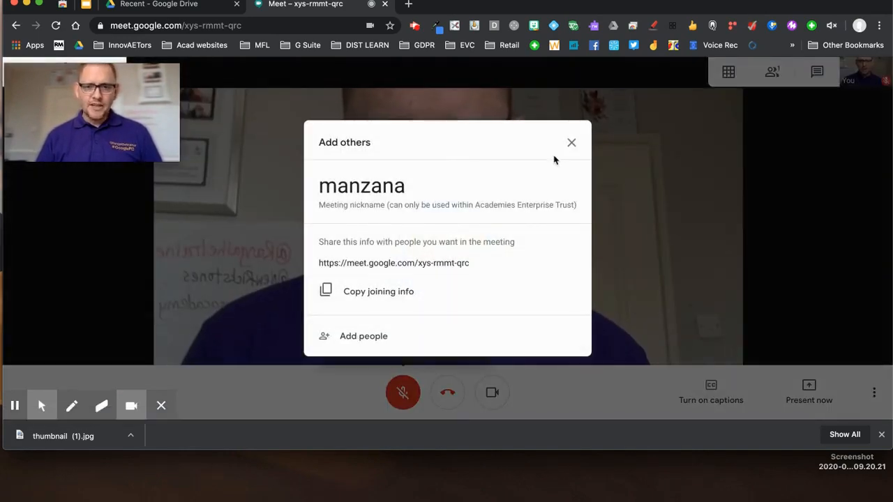
Show the Mute Tab extension, pin the manzana meeting tab, and start a new tab for the next room
{"action": "left_click", "coordinate": [571, 142]}
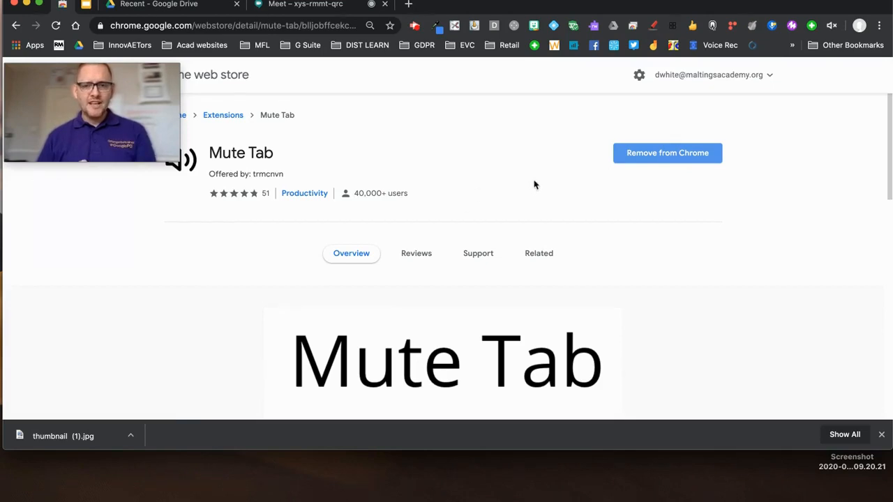
{"action": "scroll", "scroll_direction": "down", "scroll_amount": 3}
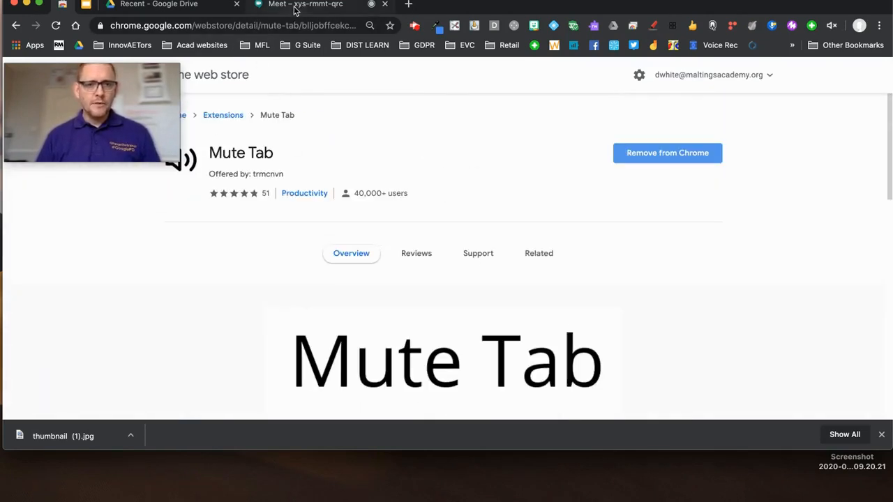
{"action": "left_click", "coordinate": [304, 6]}
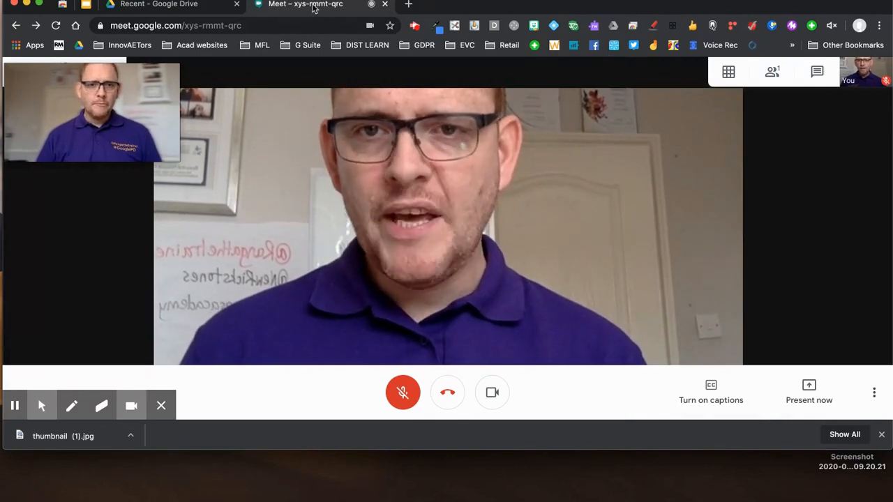
{"action": "right_click", "coordinate": [304, 4]}
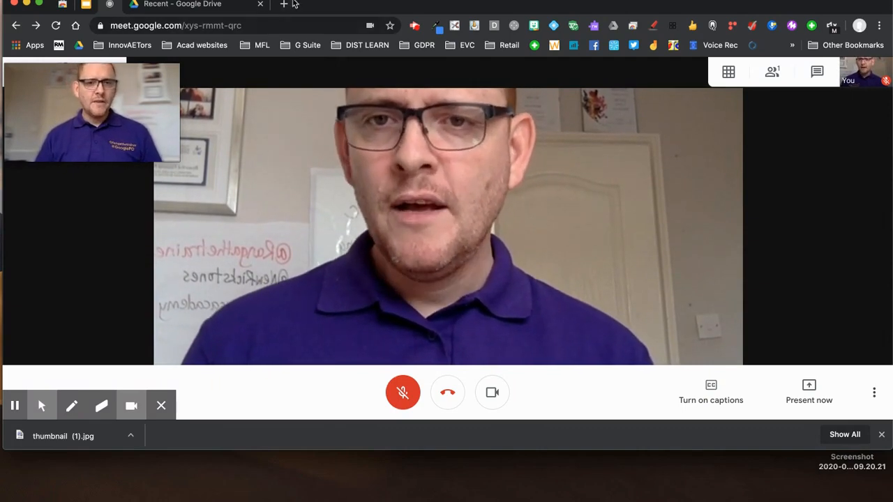
{"action": "left_click", "coordinate": [283, 6]}
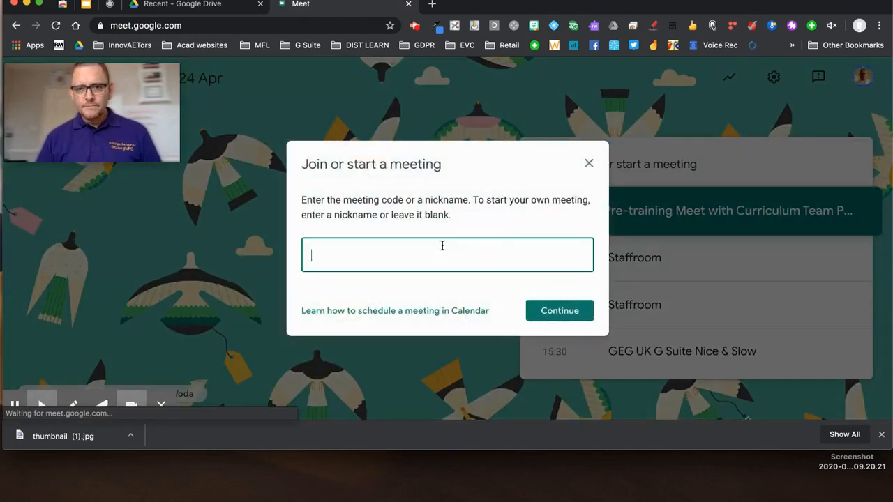
Join the Naranja meeting by nickname with the microphone muted and dismiss its sharing details
{"action": "type", "text": "Naranja"}
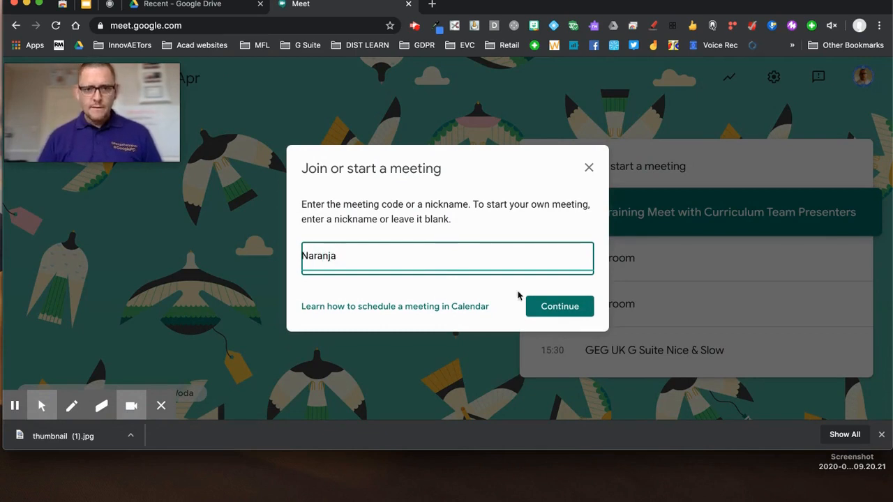
{"action": "left_click", "coordinate": [560, 307]}
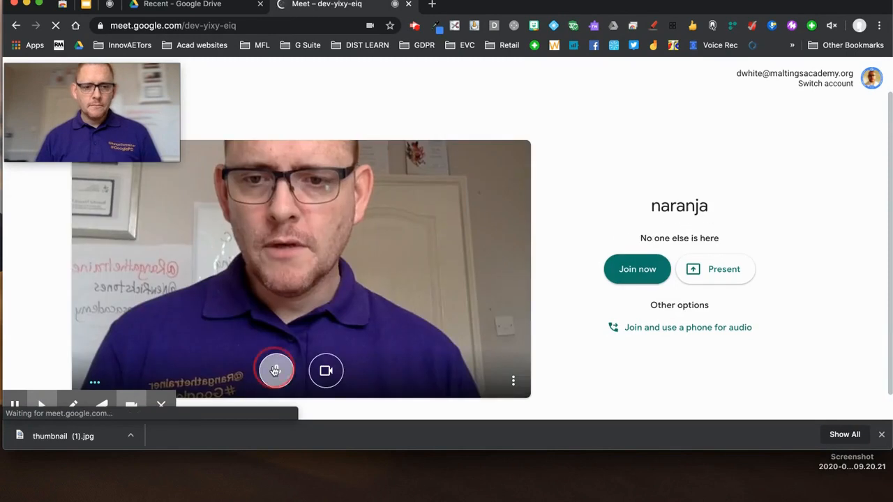
{"action": "left_click", "coordinate": [636, 269]}
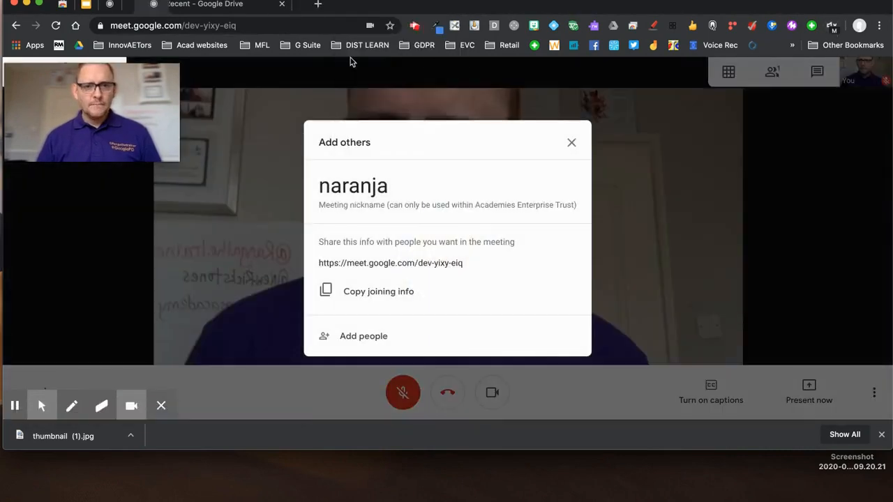
{"action": "left_click", "coordinate": [572, 142]}
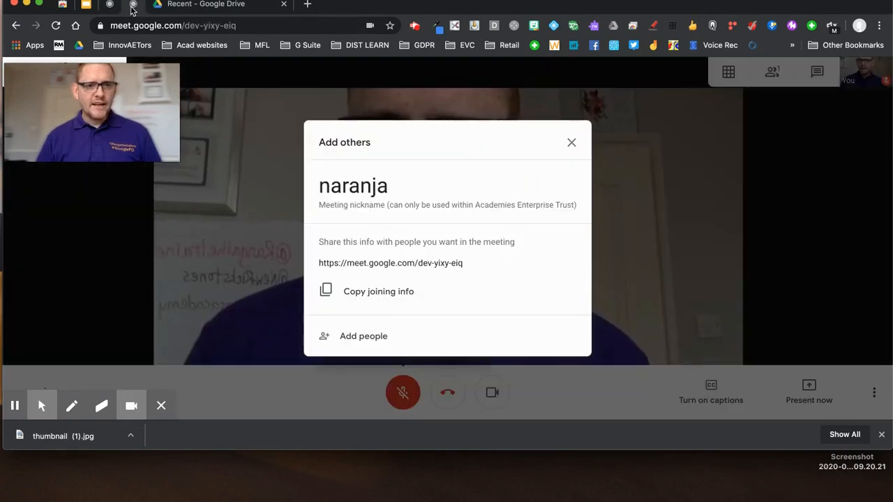
{"action": "left_click", "coordinate": [572, 142]}
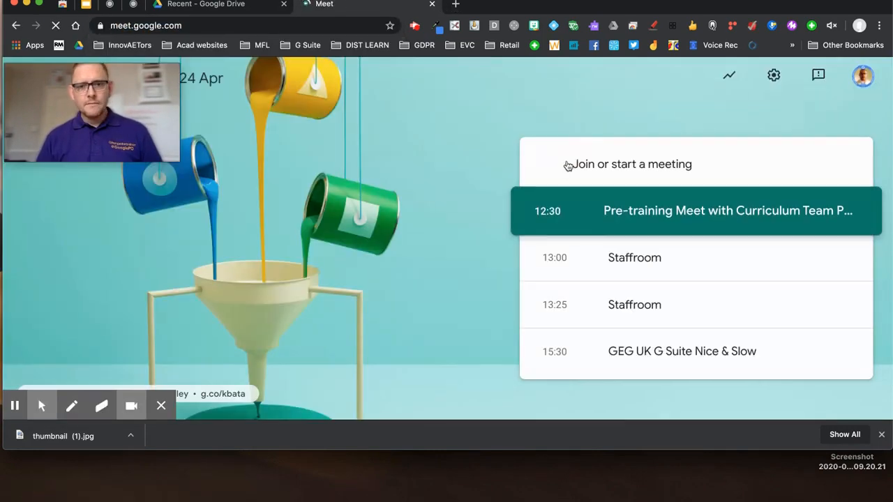
Join the Pera meeting by nickname with the microphone muted and dismiss its sharing details
{"action": "left_click", "coordinate": [630, 164]}
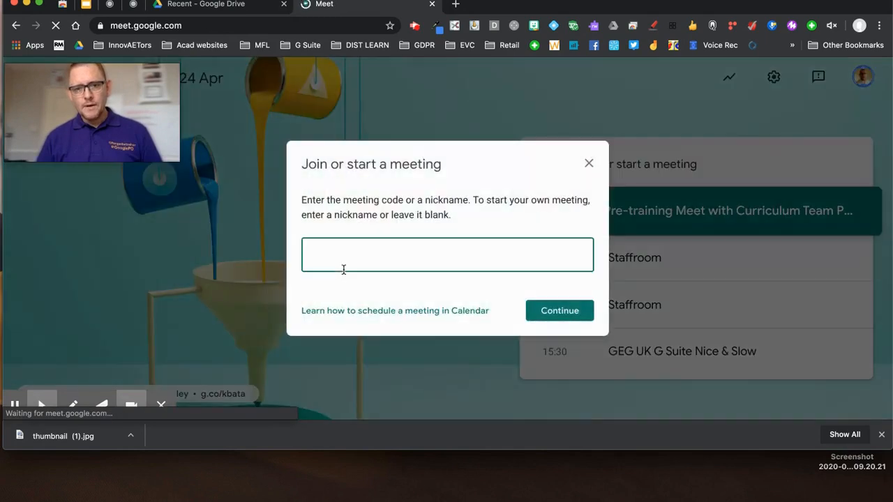
{"action": "type", "text": "Pera"}
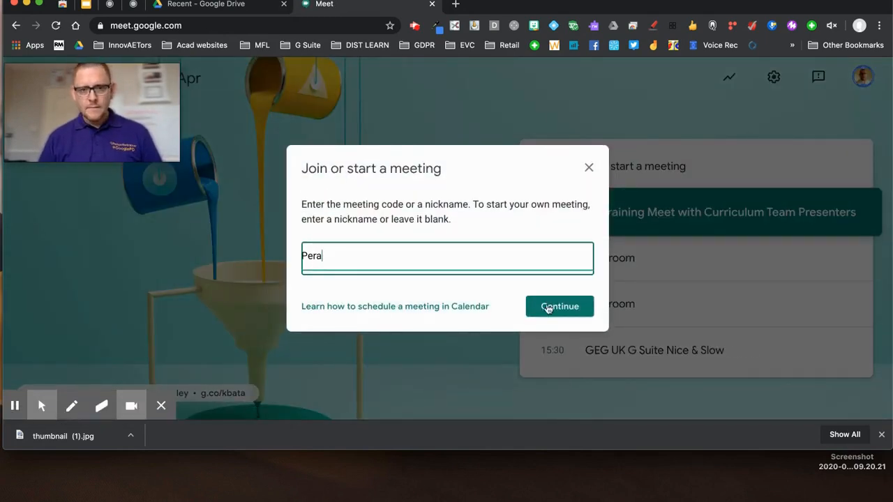
{"action": "left_click", "coordinate": [558, 306]}
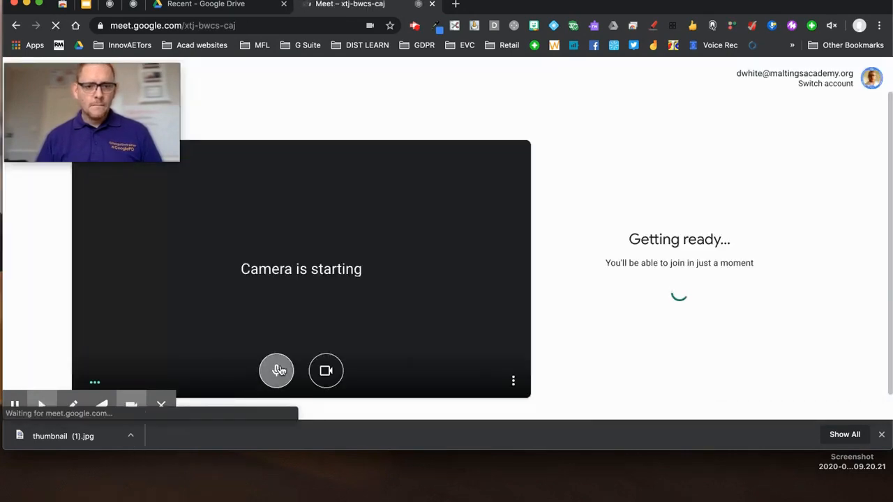
{"action": "left_click", "coordinate": [277, 371]}
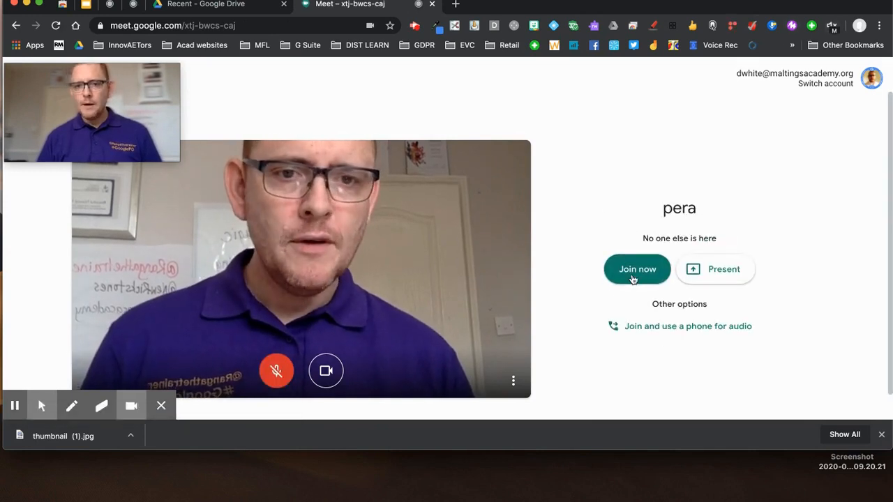
{"action": "left_click", "coordinate": [636, 269]}
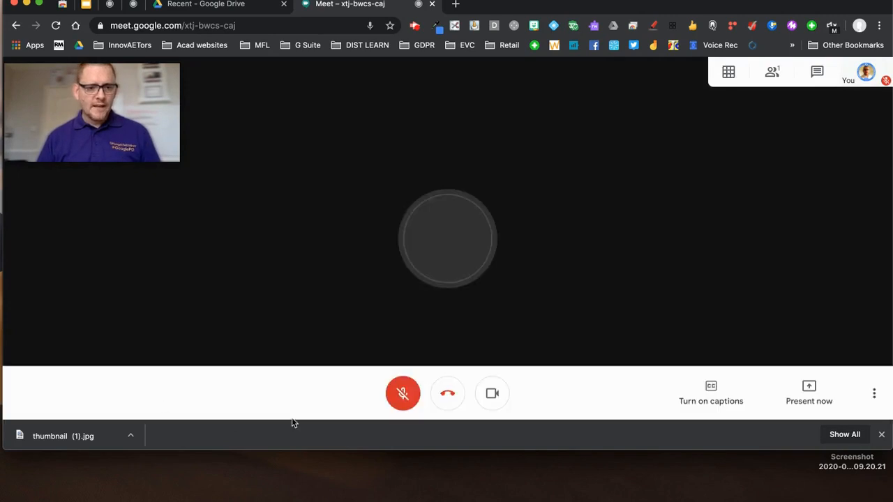
{"action": "right_click", "coordinate": [346, 4]}
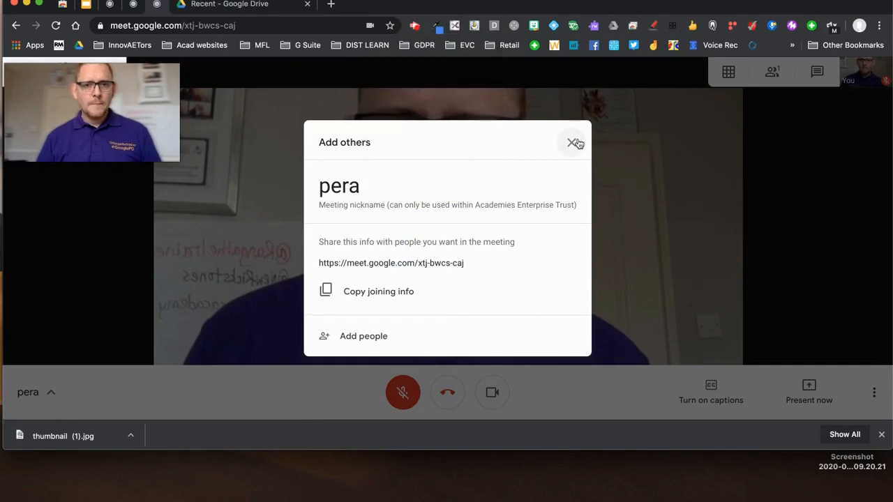
{"action": "left_click", "coordinate": [478, 5]}
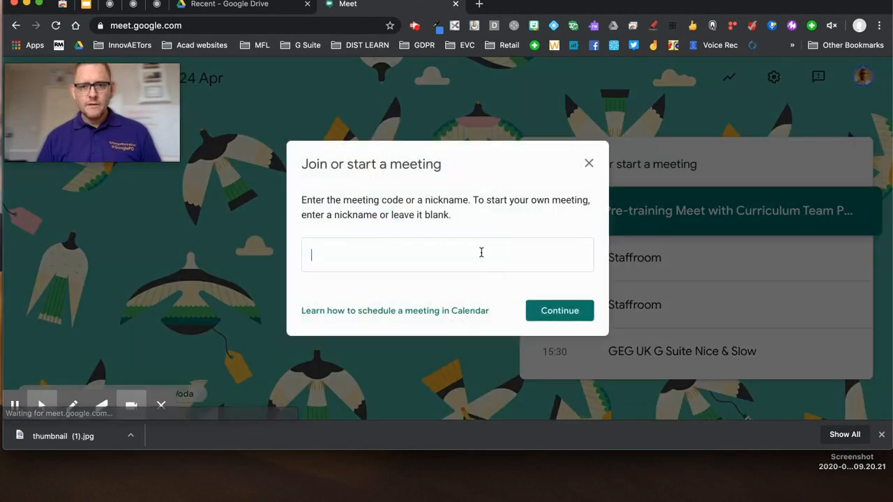
Join the Lima meeting by nickname and dismiss its sharing details
{"action": "type", "text": "Lima"}
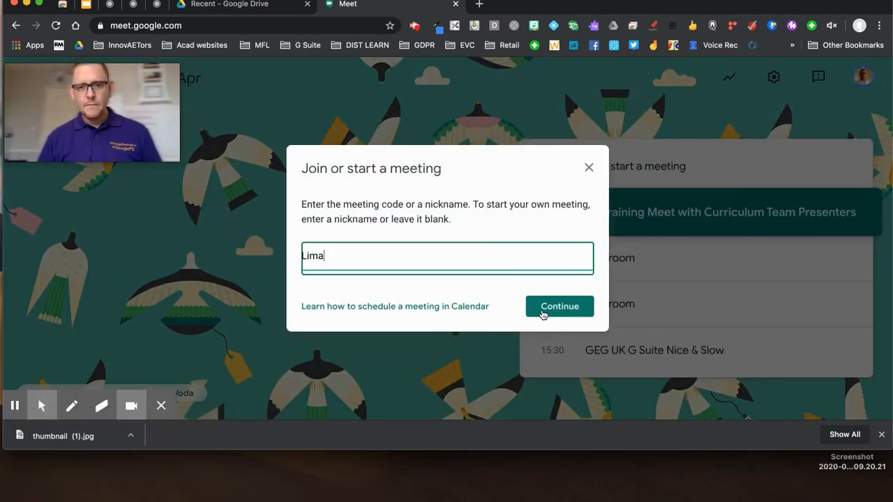
{"action": "left_click", "coordinate": [559, 307]}
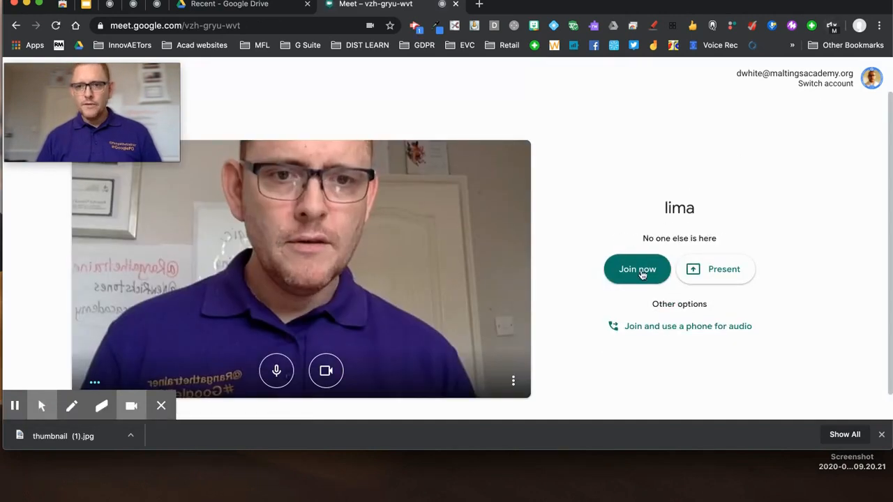
{"action": "left_click", "coordinate": [636, 270]}
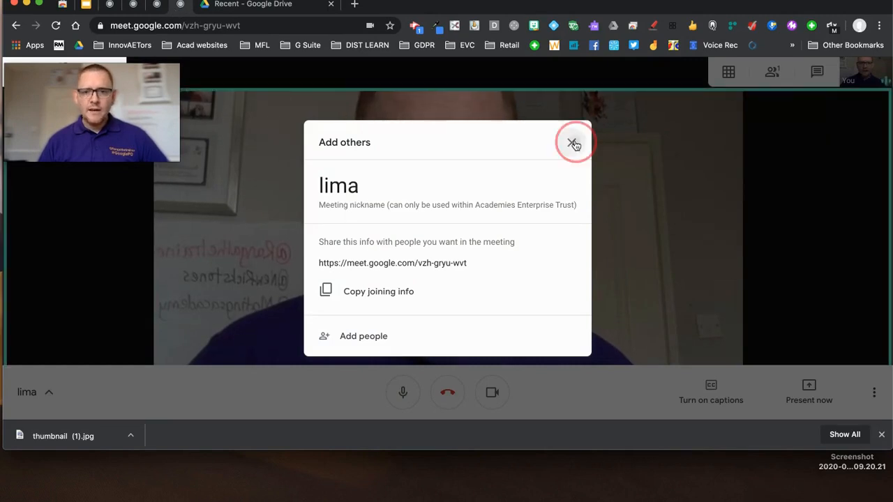
{"action": "left_click", "coordinate": [571, 142]}
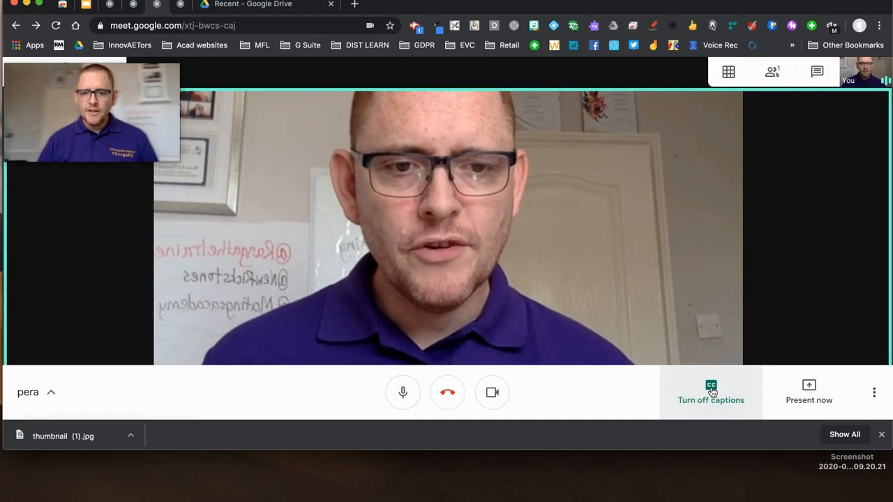
Turn on captions and mute the microphone in the pera meeting, then switch to lima
{"action": "left_click", "coordinate": [711, 392]}
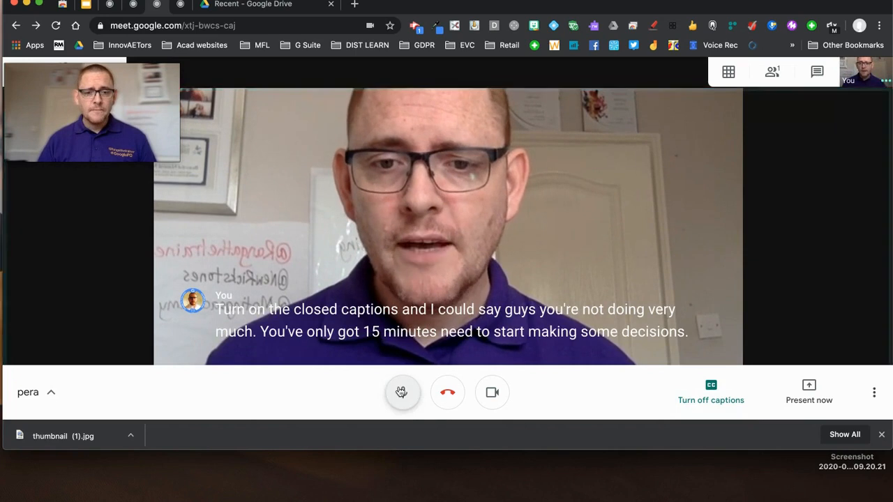
{"action": "left_click", "coordinate": [402, 391]}
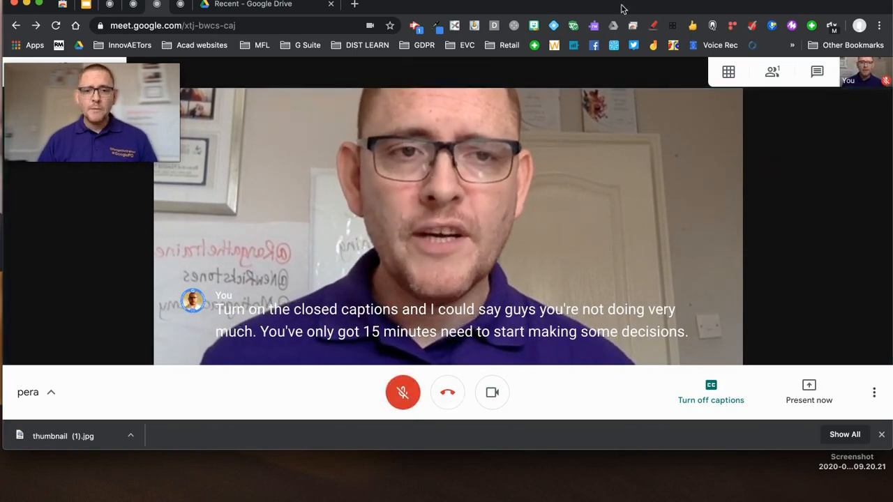
{"action": "left_click", "coordinate": [816, 73]}
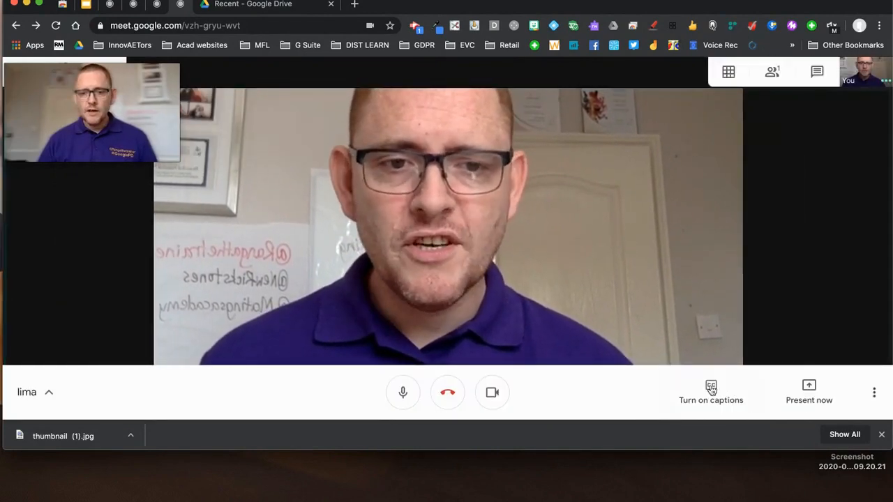
Toggle captions and mute the microphone in the lima meeting, then return to the Slides nickname table
{"action": "left_click", "coordinate": [710, 392]}
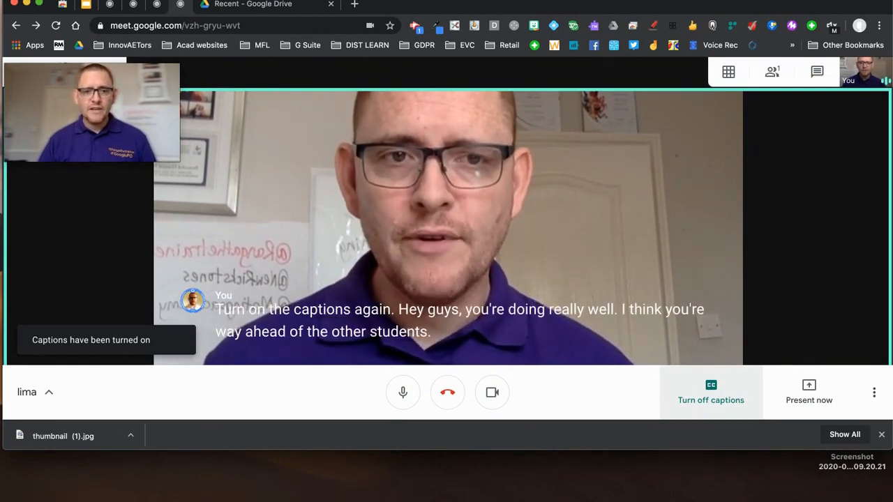
{"action": "left_click", "coordinate": [711, 392]}
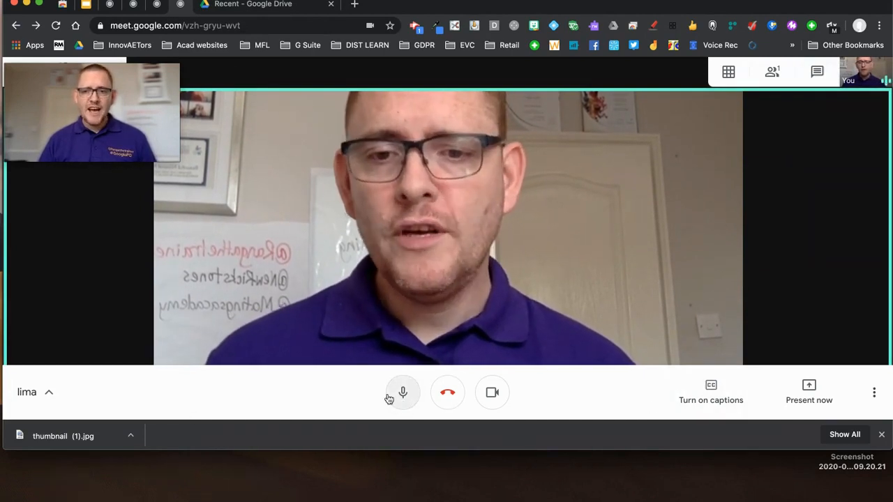
{"action": "left_click", "coordinate": [402, 392]}
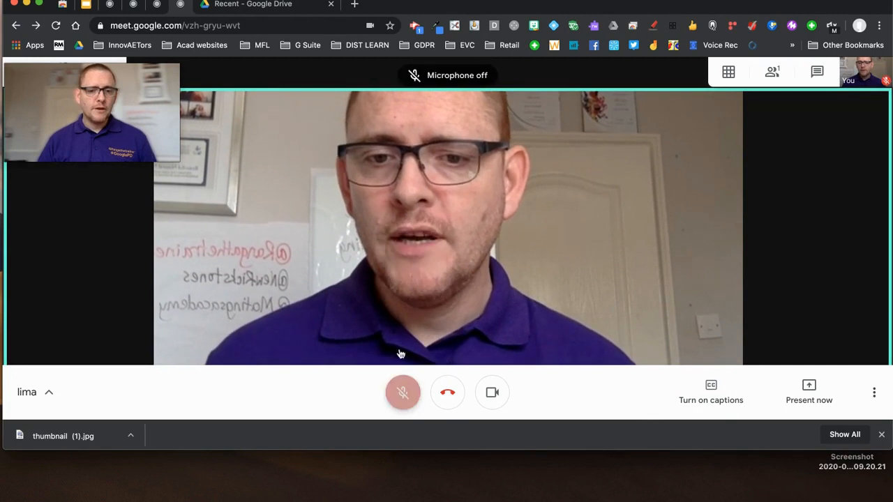
{"action": "left_click", "coordinate": [402, 391]}
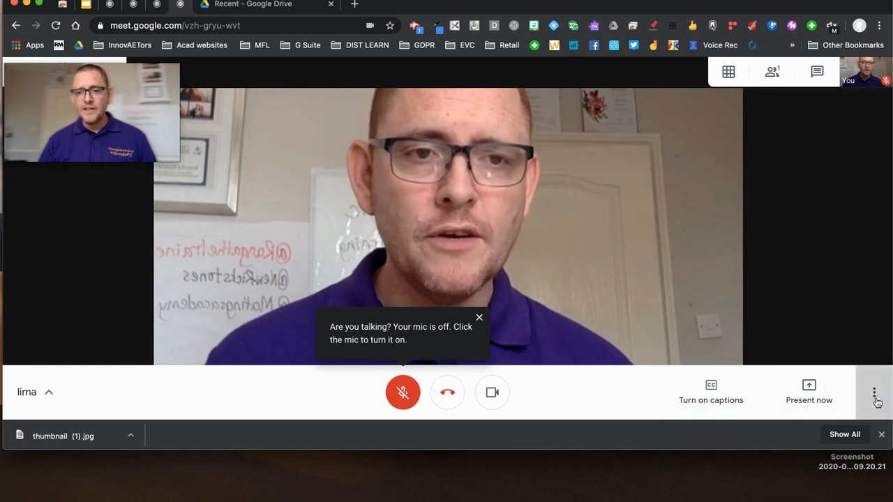
{"action": "left_click", "coordinate": [873, 392]}
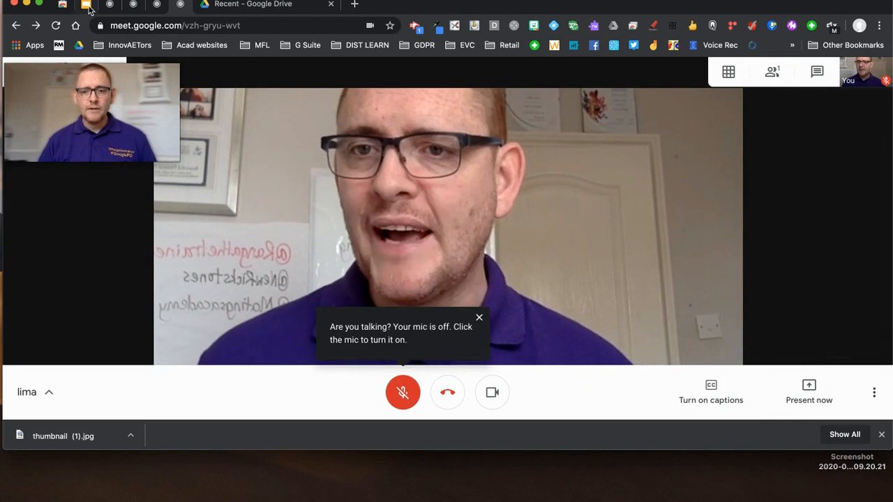
{"action": "left_click", "coordinate": [254, 6]}
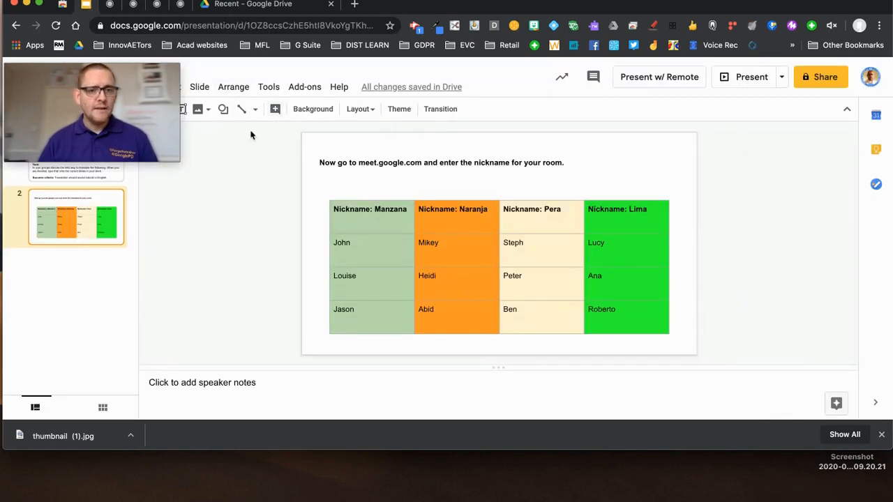